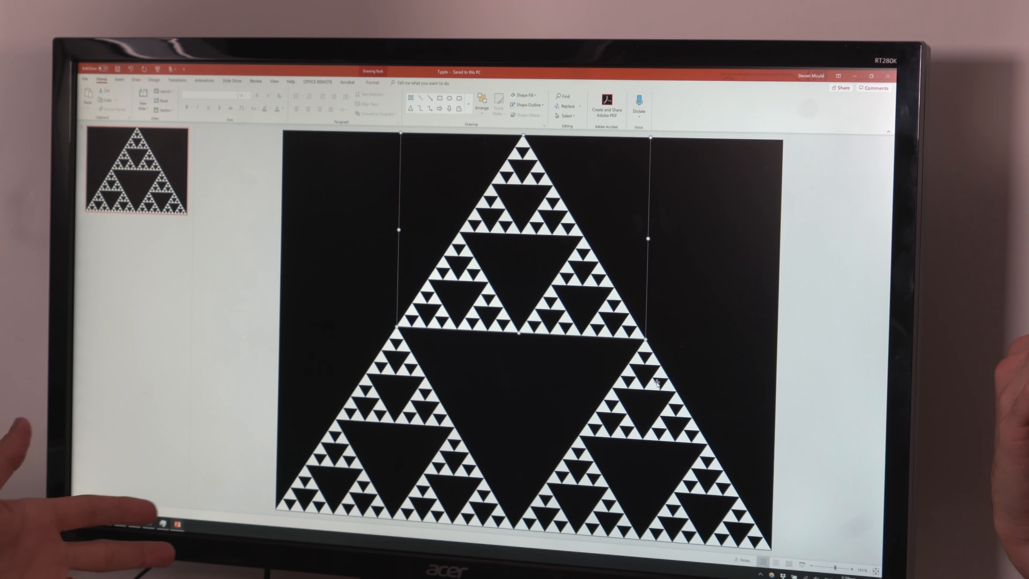
pyautogui.click(701, 282)
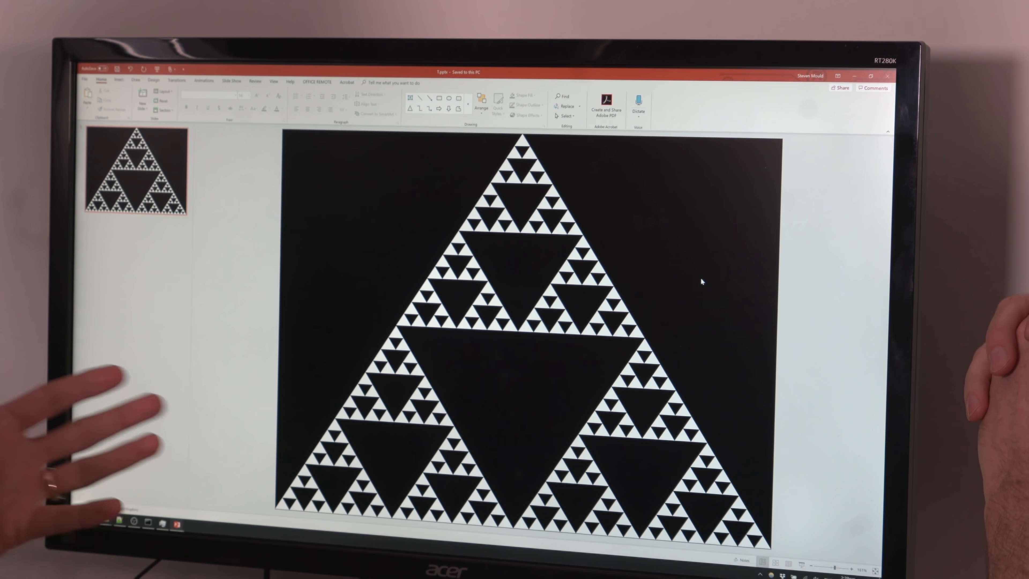